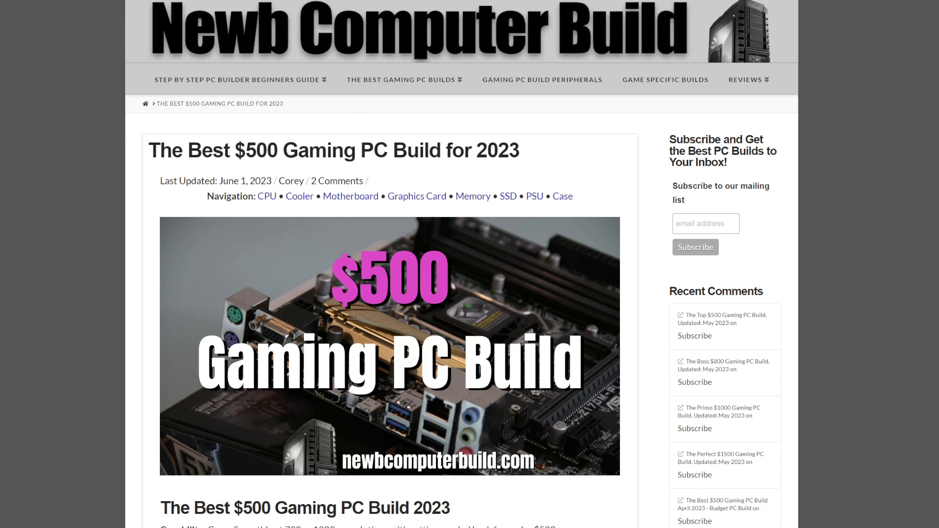
Step: Scroll past the banner image to the article's Build Overview heading and paragraphs
scroll("down", 3)
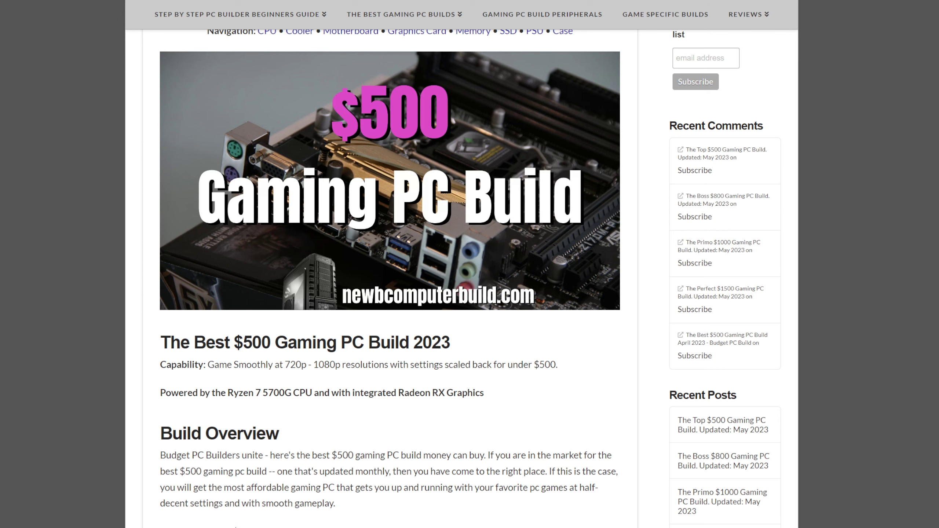
scroll("down", 3)
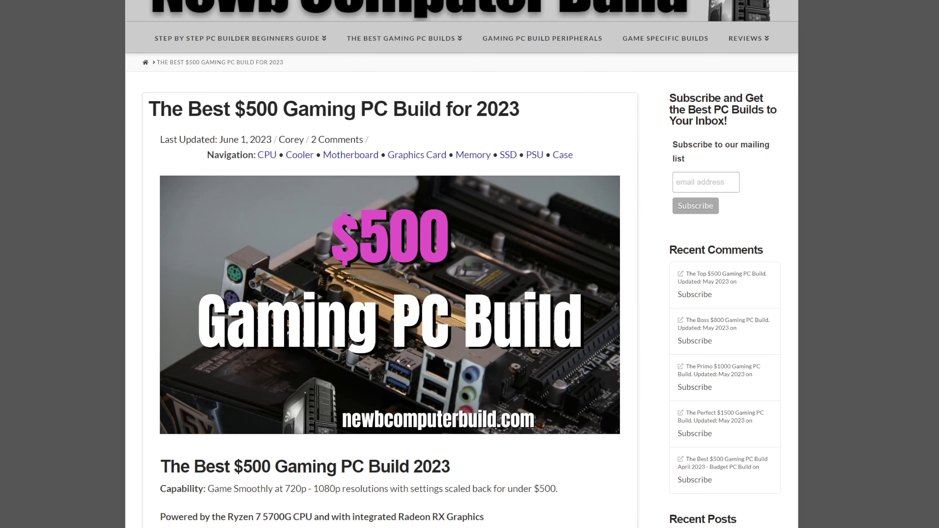
scroll("down", 3)
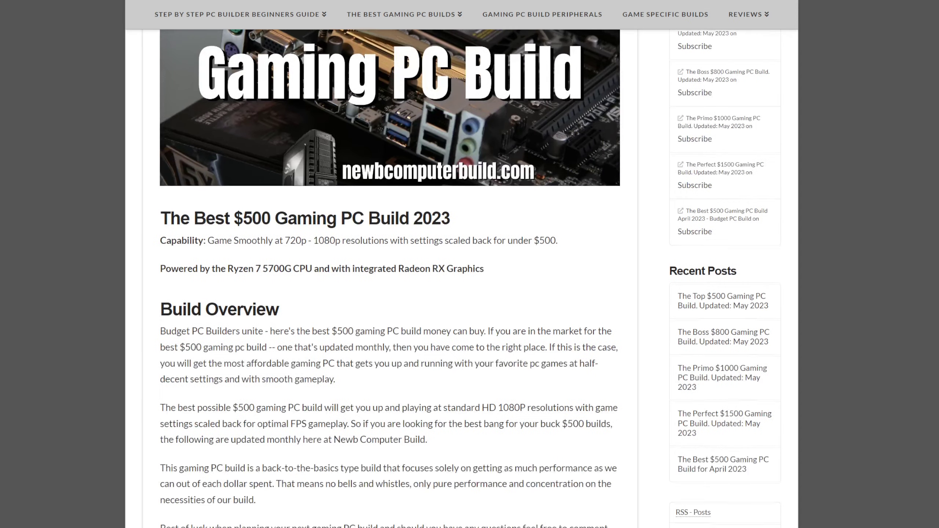
Step: Highlight the sentence about smooth 720p–1080p gaming with scaled-back settings under $500
scroll("down", 3)
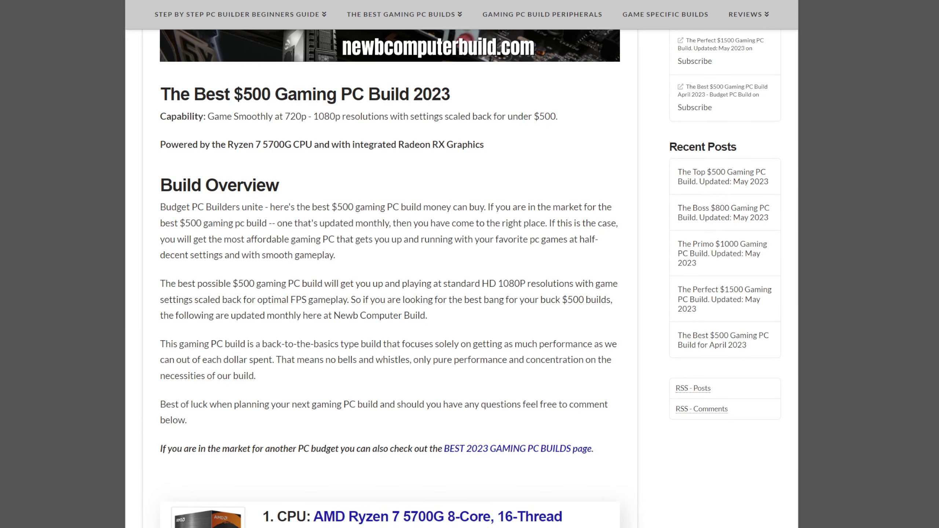
left_click_drag(206, 116, 533, 116)
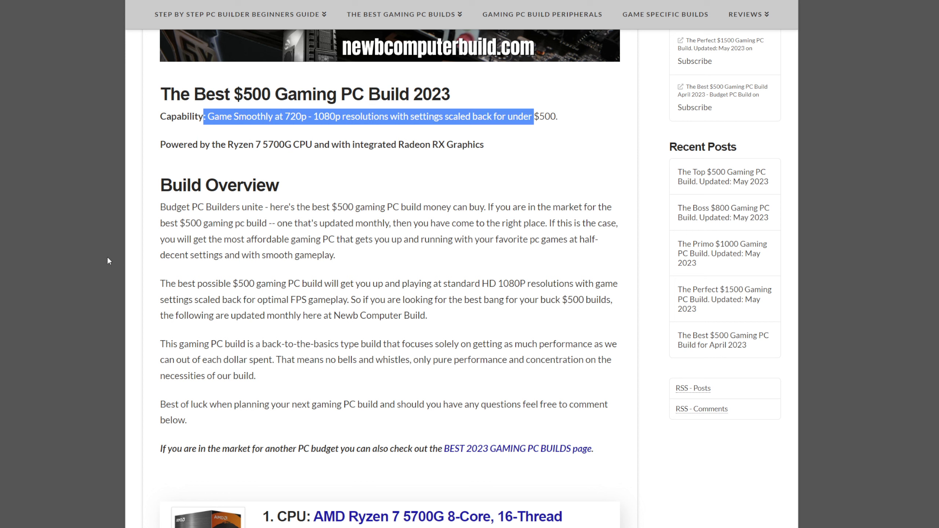
mouse_move(111, 208)
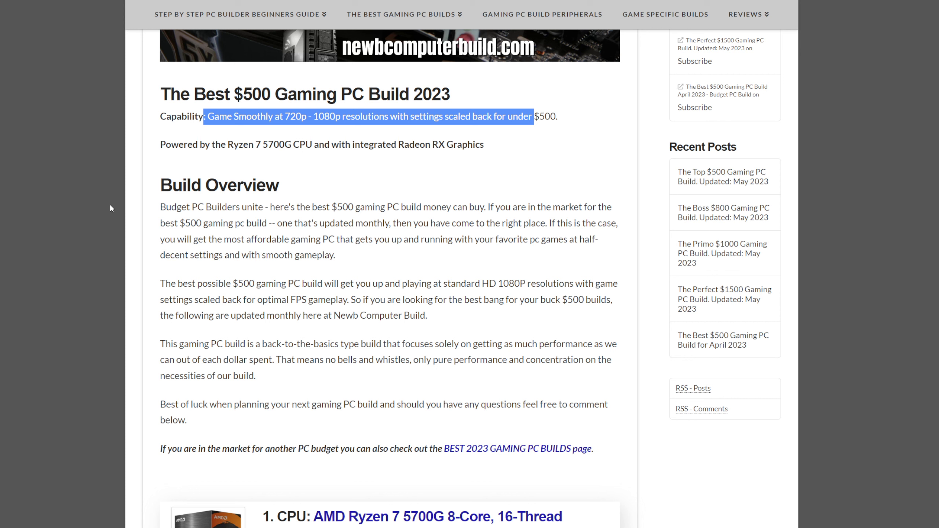
mouse_move(369, 180)
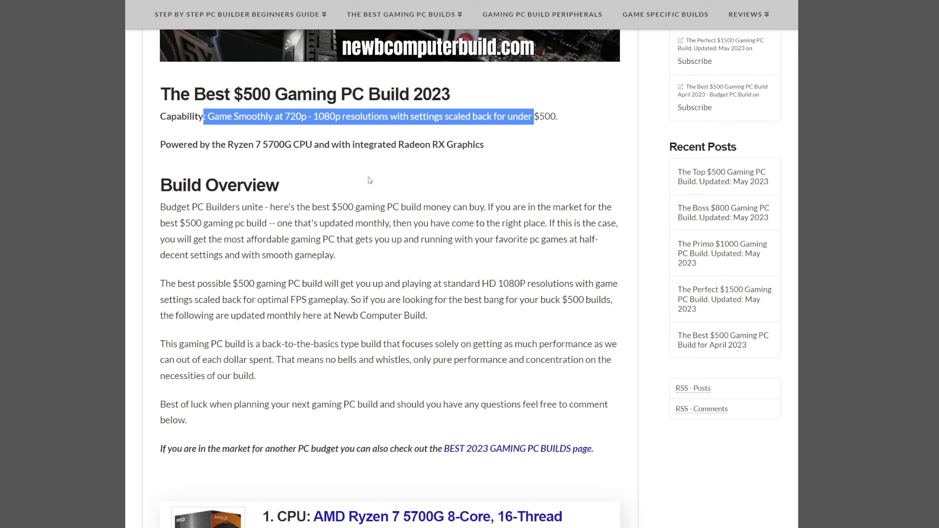
mouse_move(266, 132)
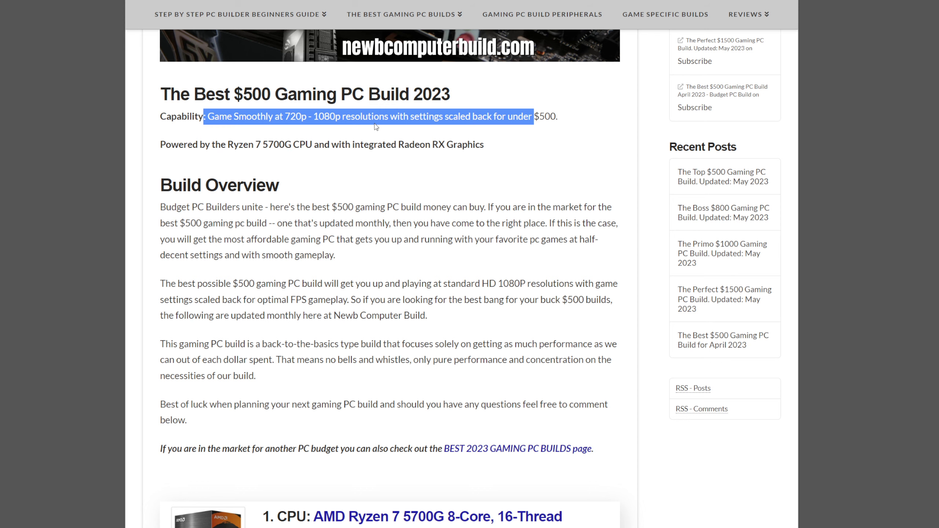
Step: Highlight the Ryzen 7 5700G's integrated Radeon Graphics note, then clear the highlight
scroll("down", 3)
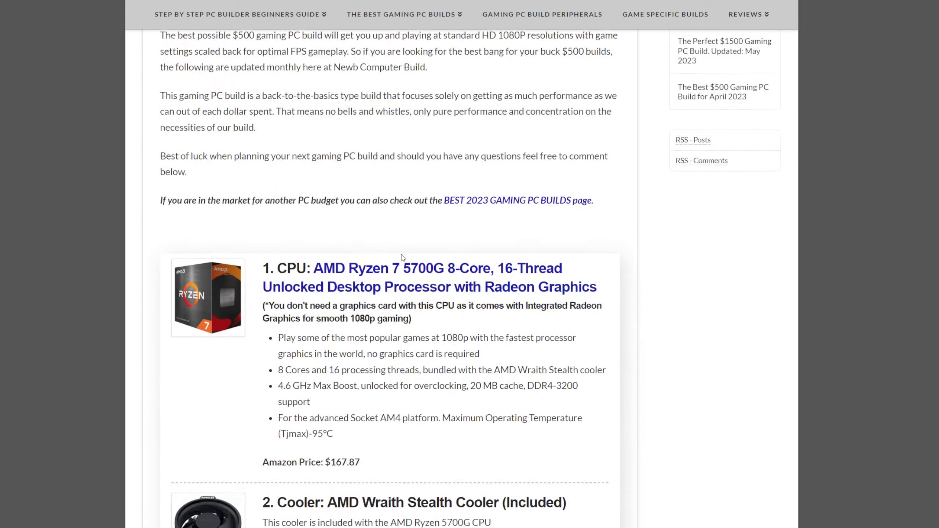
scroll("down", 3)
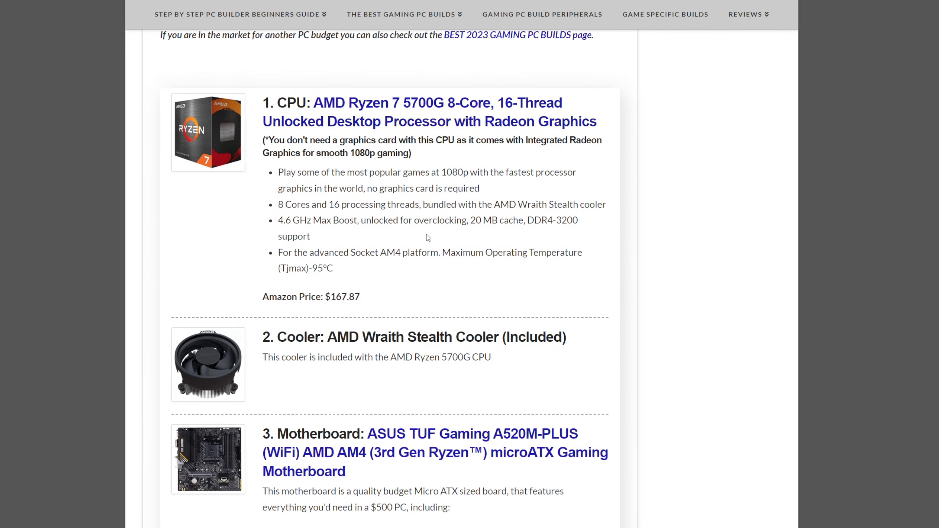
mouse_move(436, 204)
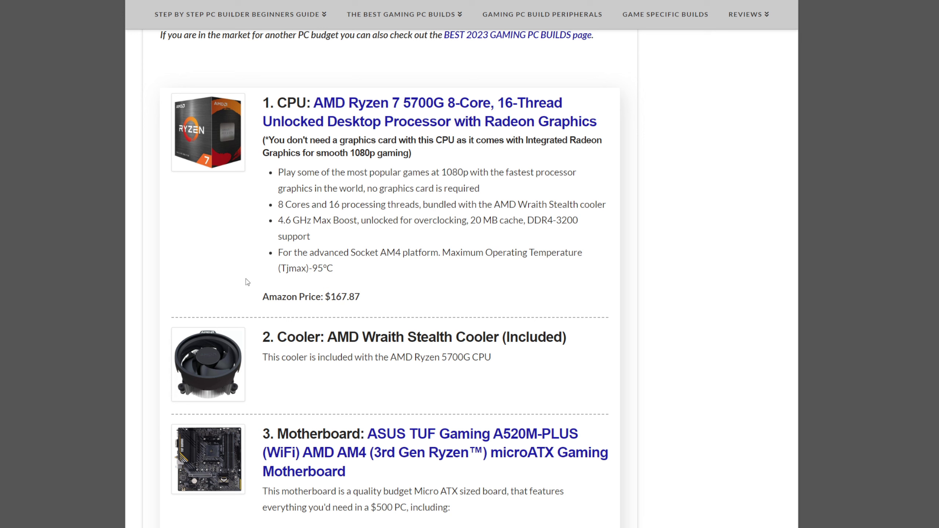
mouse_move(200, 280)
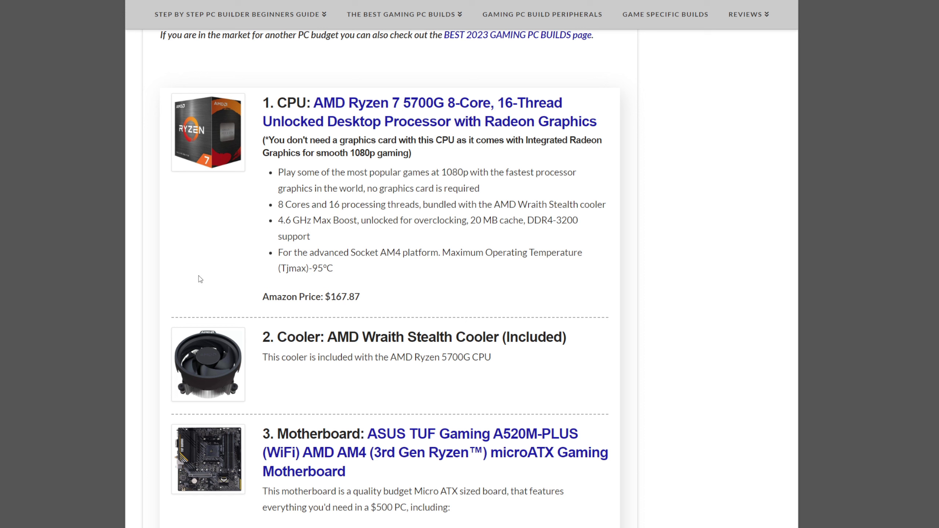
mouse_move(451, 304)
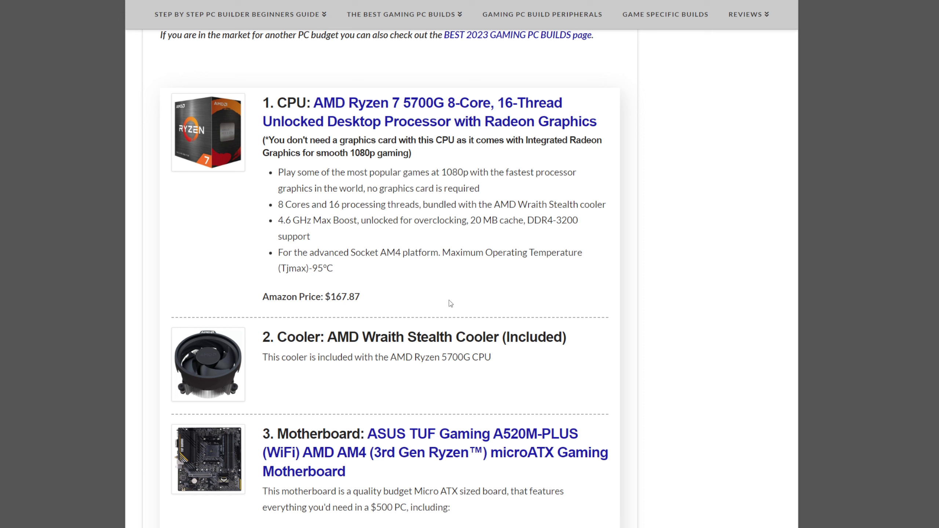
left_click_drag(525, 140, 411, 153)
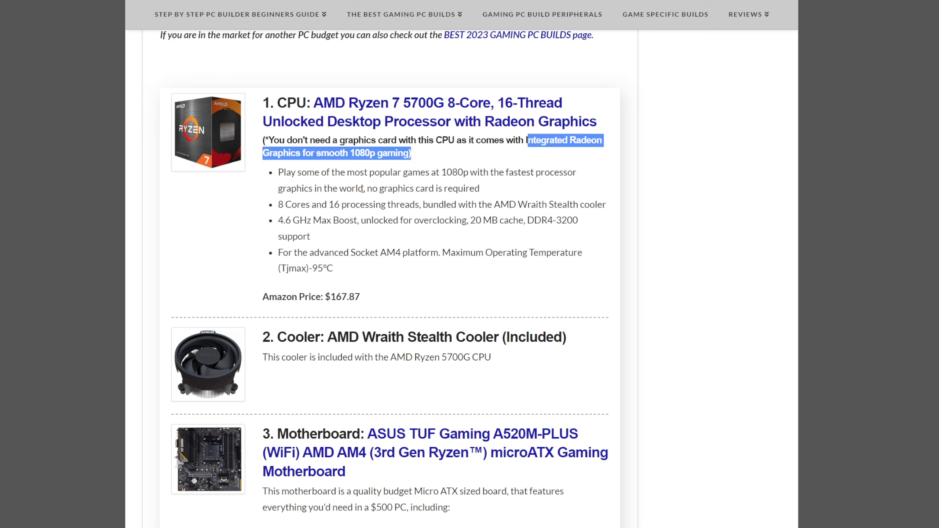
left_click(333, 231)
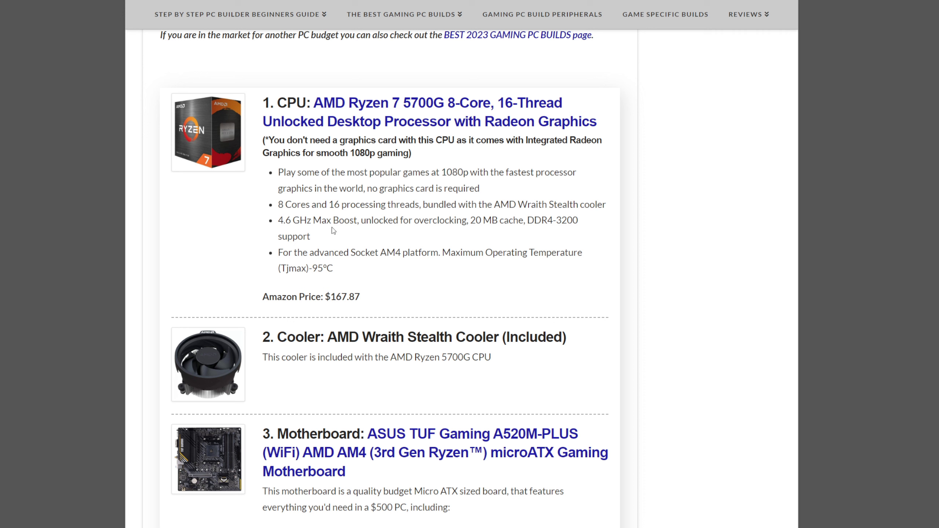
mouse_move(325, 215)
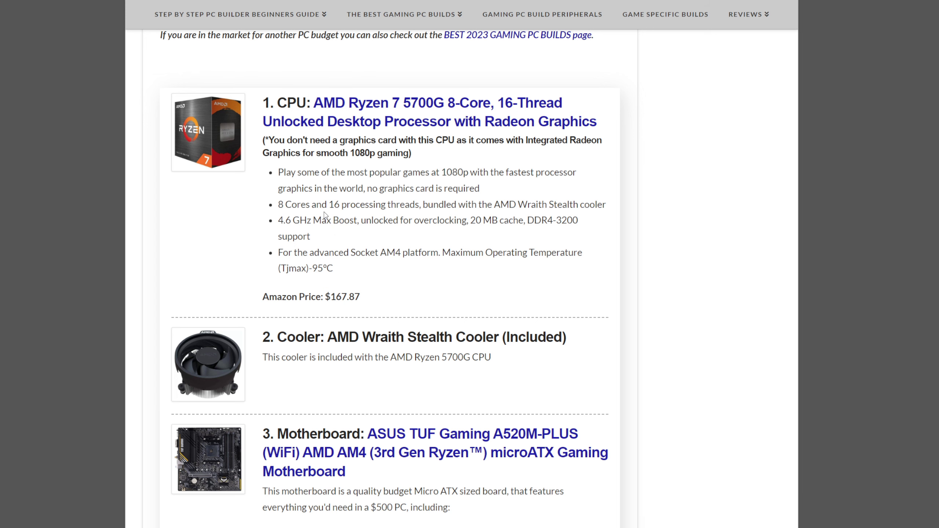
Step: Scroll past the cooler to the full ASUS TUF Gaming A520M-PLUS entry at $99.99
scroll("down", 3)
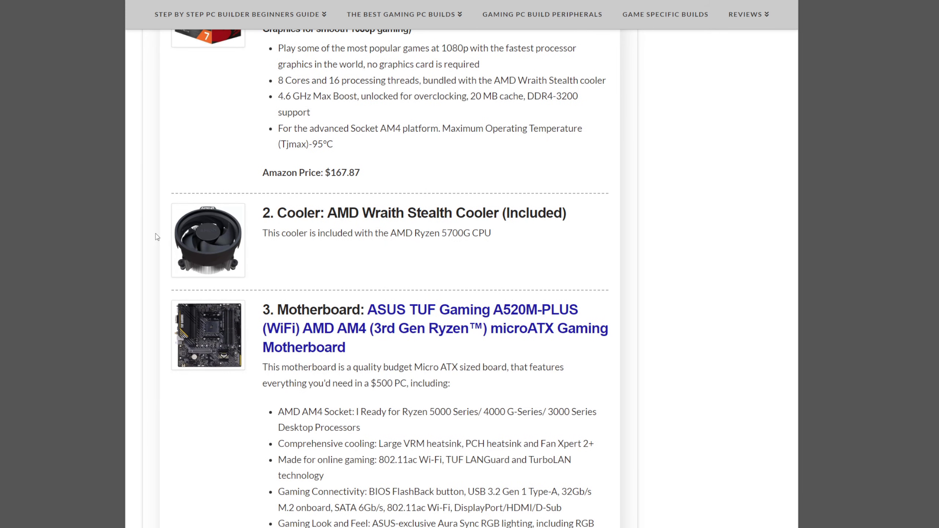
mouse_move(123, 201)
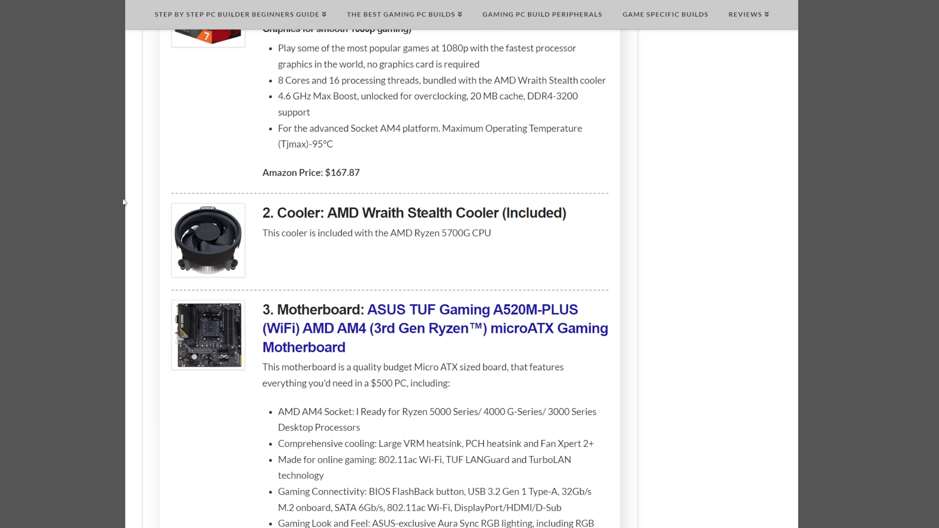
mouse_move(446, 311)
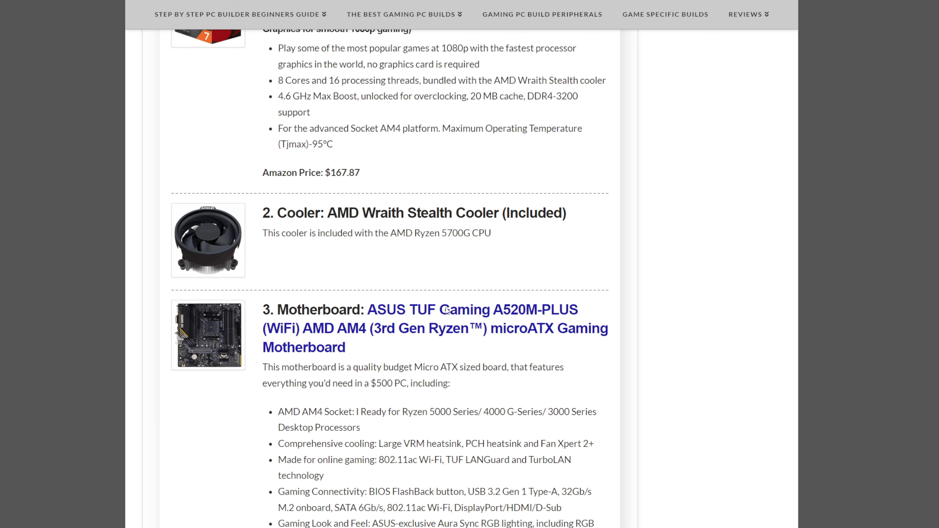
scroll("down", 3)
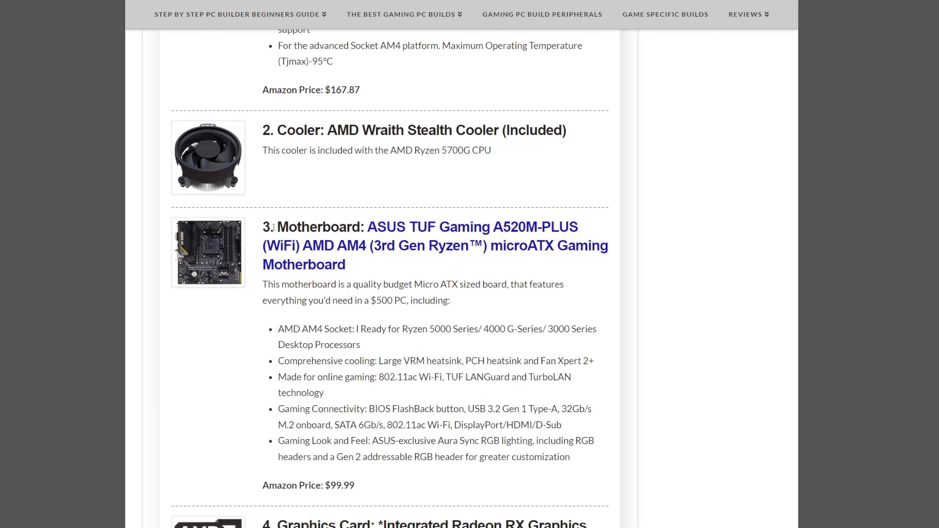
scroll("down", 3)
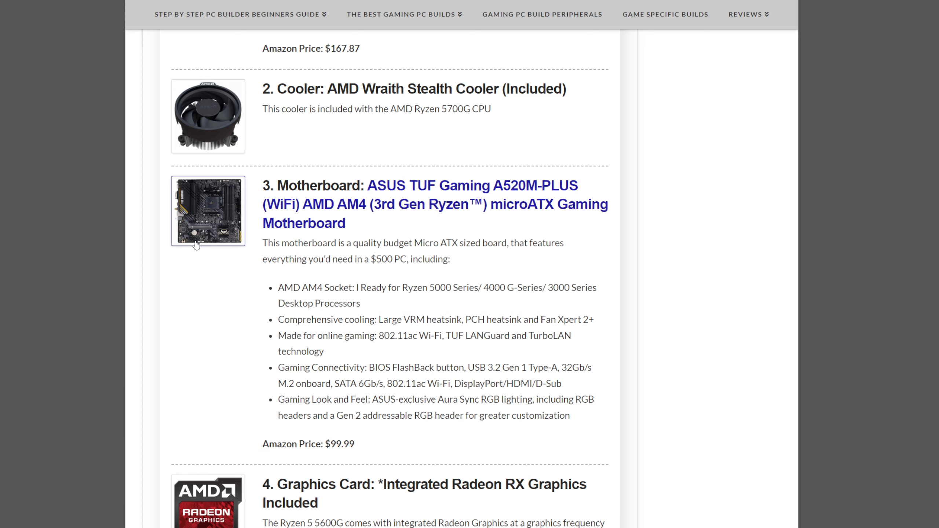
mouse_move(119, 211)
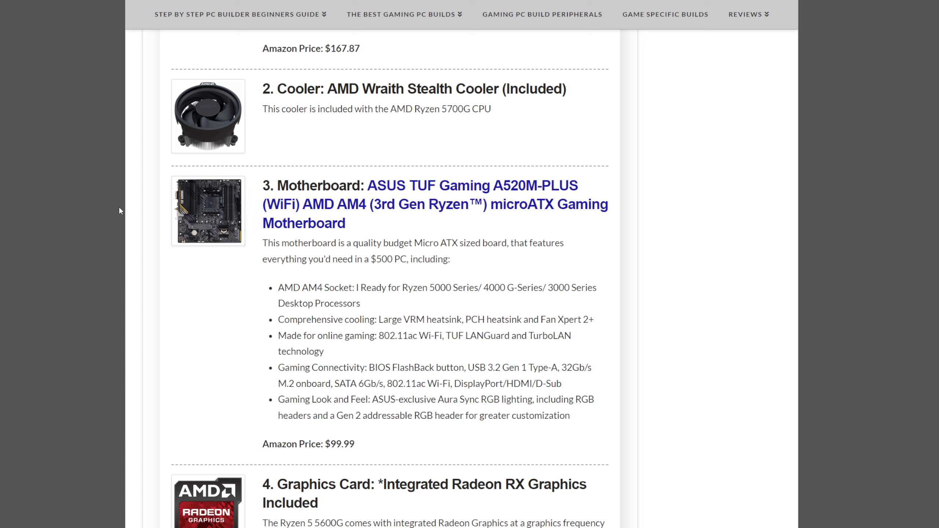
mouse_move(136, 204)
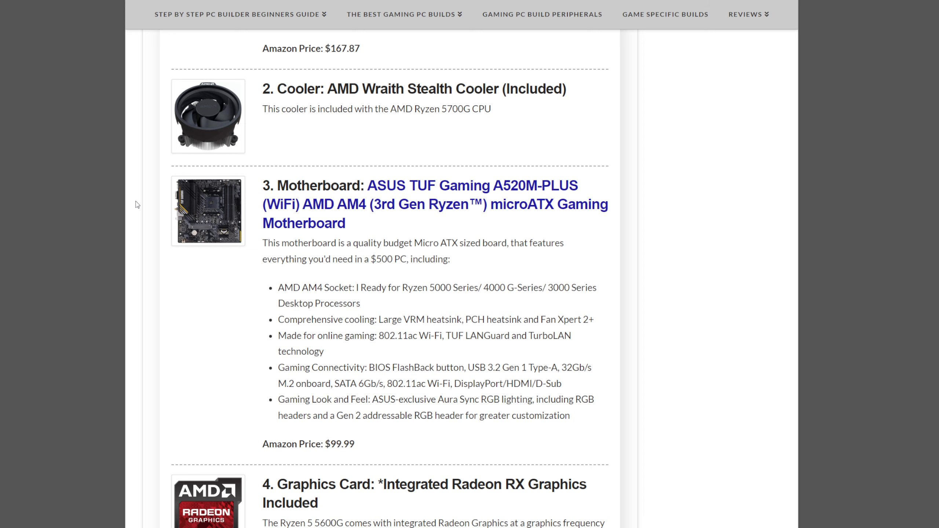
mouse_move(389, 348)
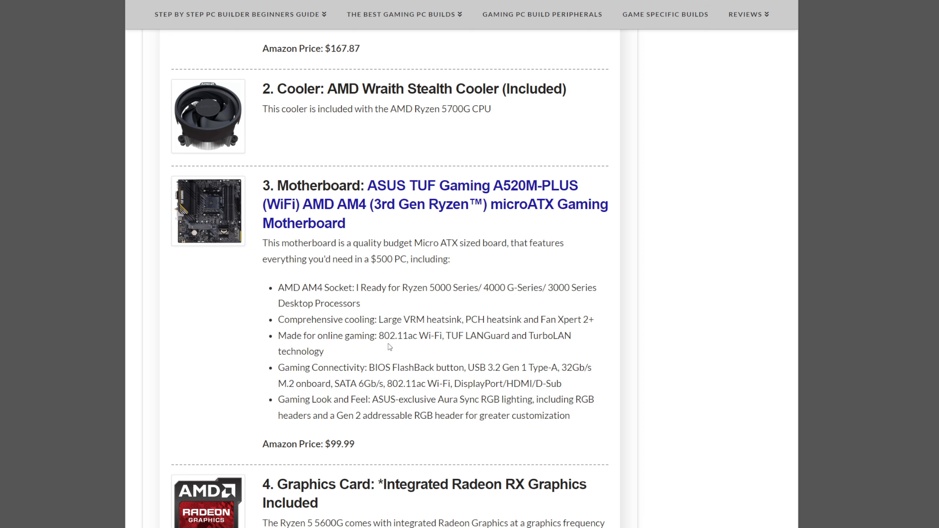
Step: Scroll down through the next part entries in the parts list
scroll("down", 3)
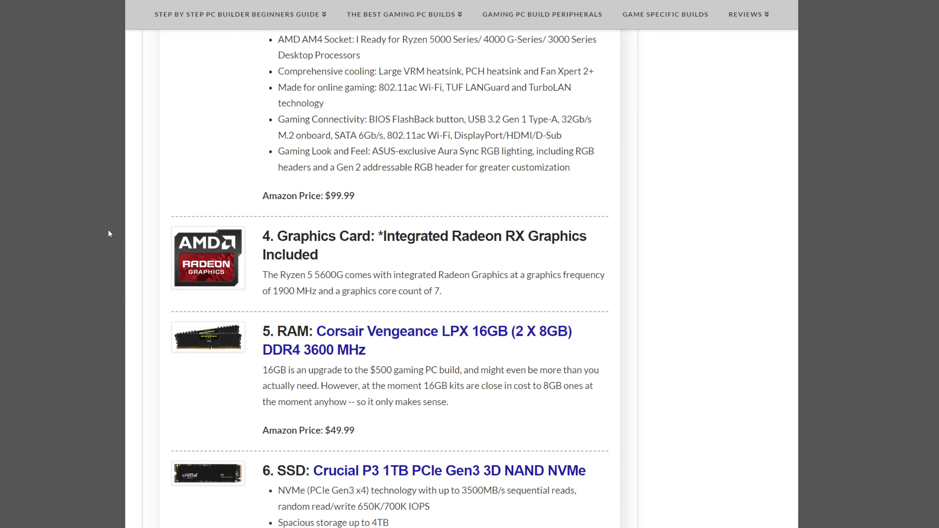
mouse_move(457, 303)
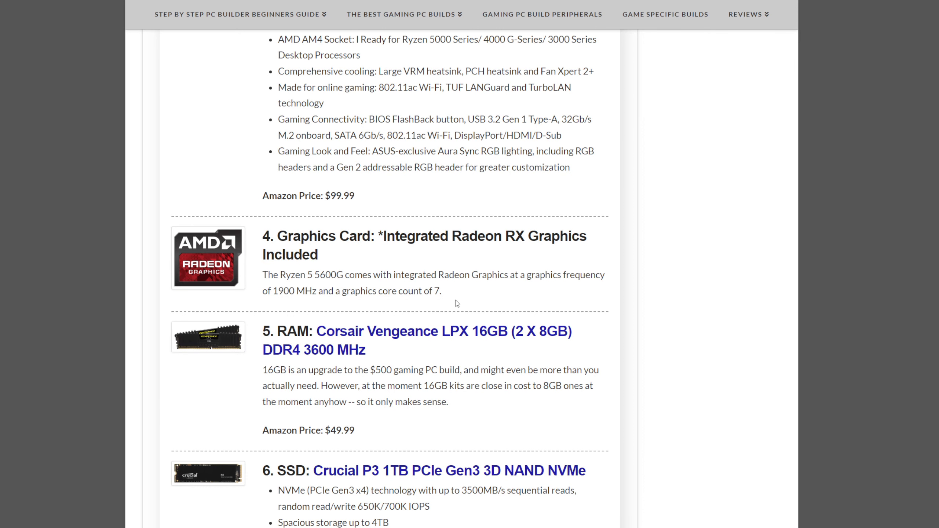
scroll("down", 3)
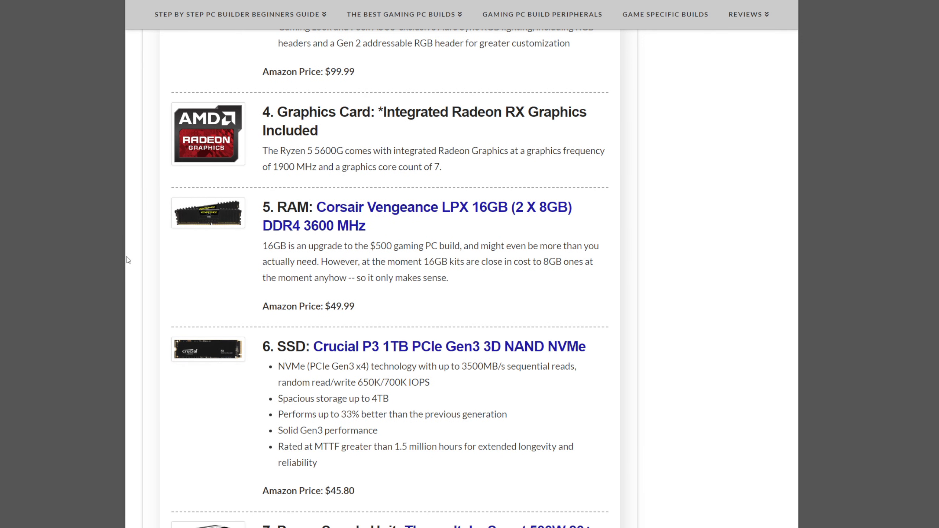
mouse_move(132, 252)
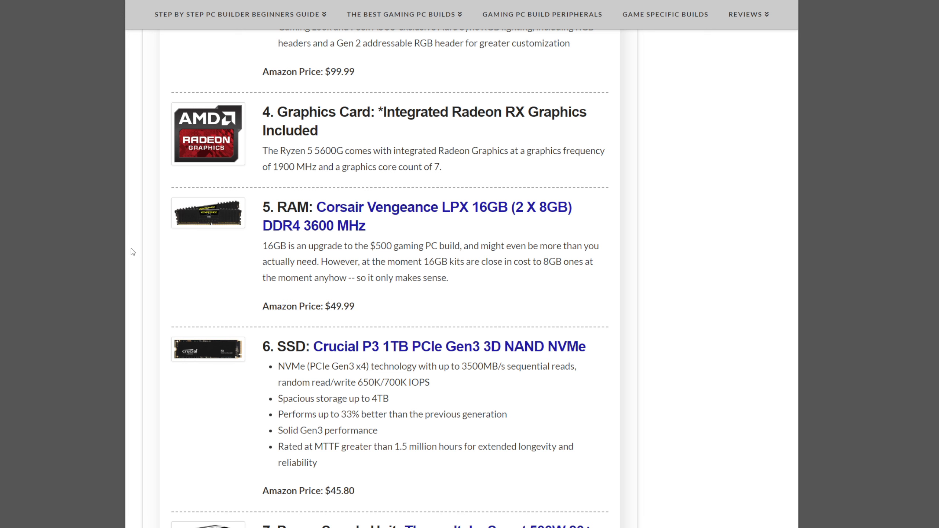
scroll("down", 3)
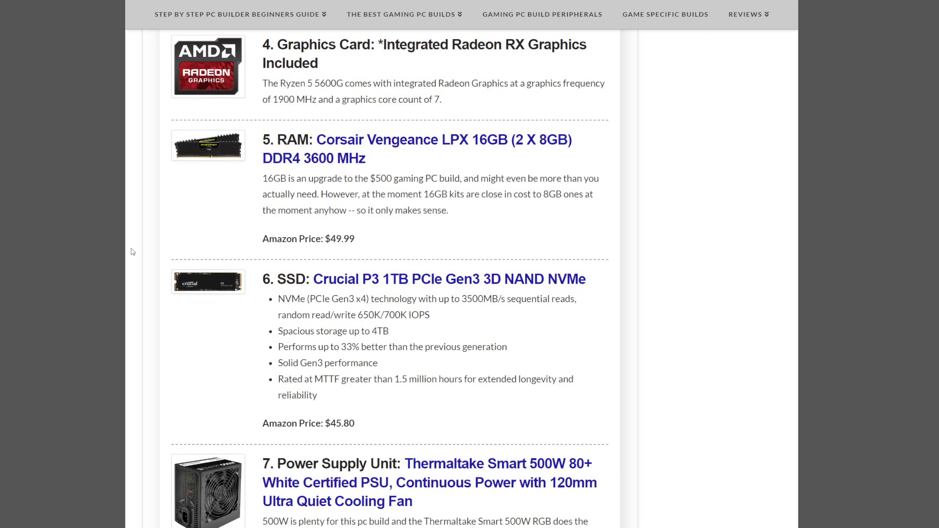
scroll("down", 3)
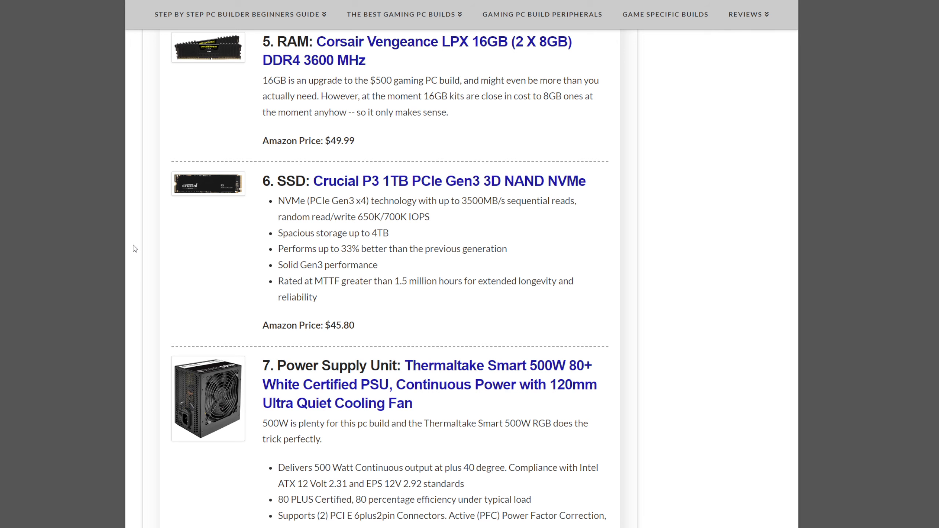
Step: Scroll to the Zalman case and highlight the $459 June 2023 estimated price
scroll("down", 3)
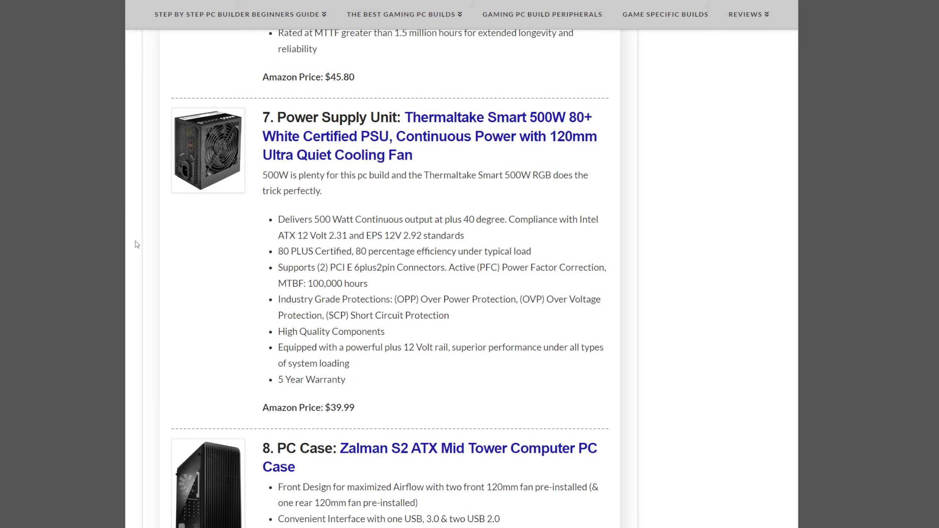
mouse_move(327, 73)
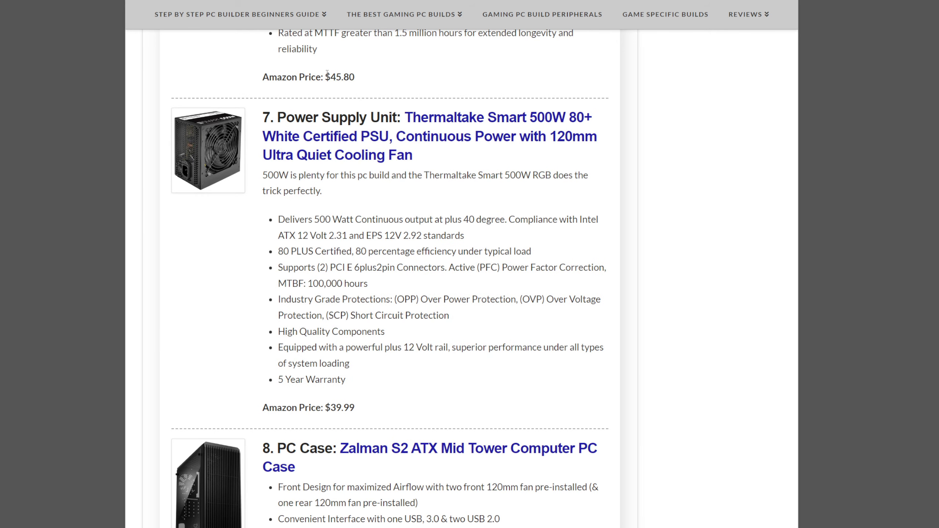
scroll("down", 3)
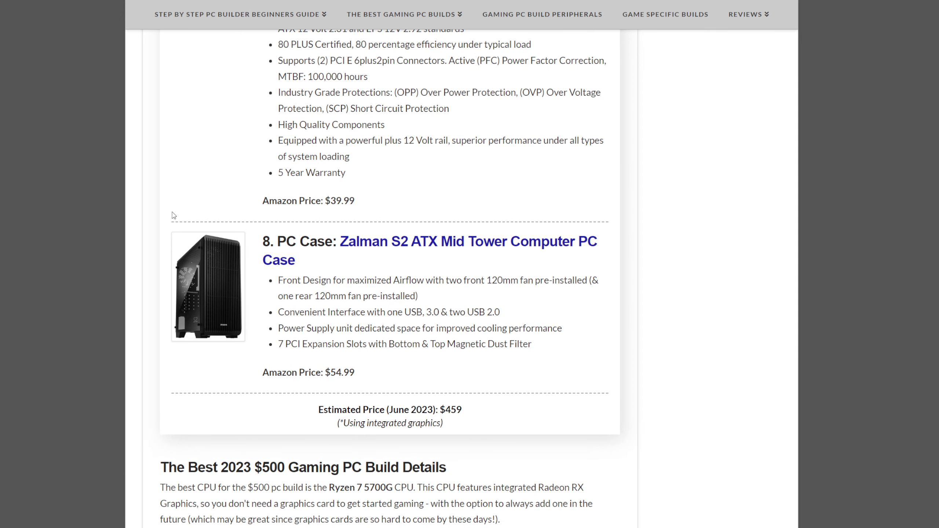
mouse_move(181, 205)
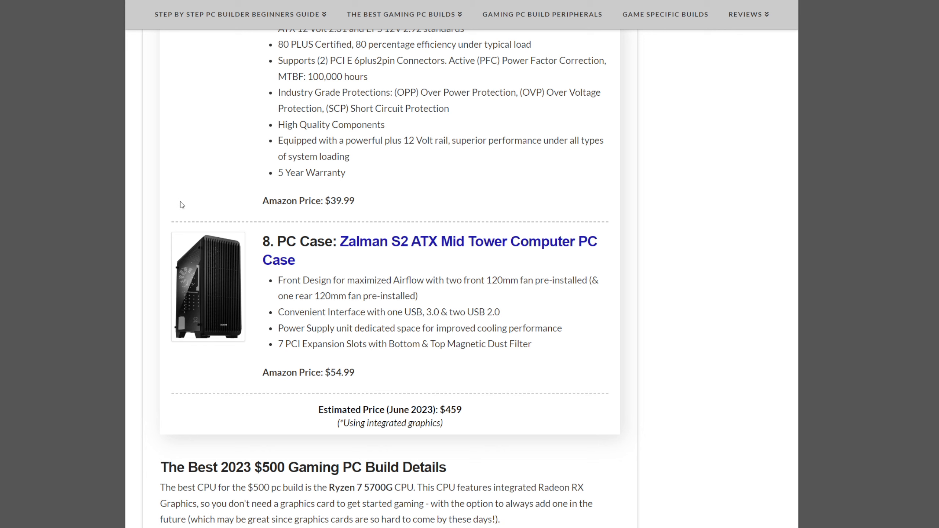
mouse_move(210, 217)
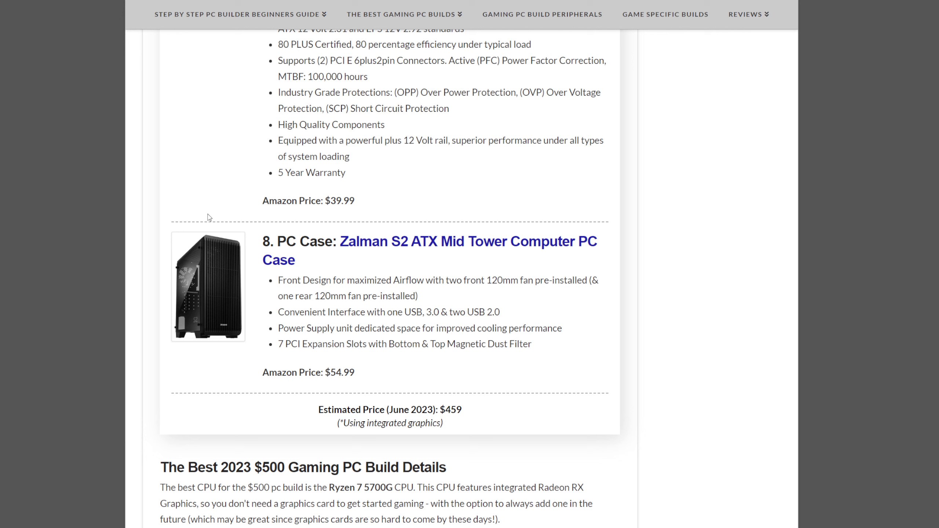
scroll("down", 3)
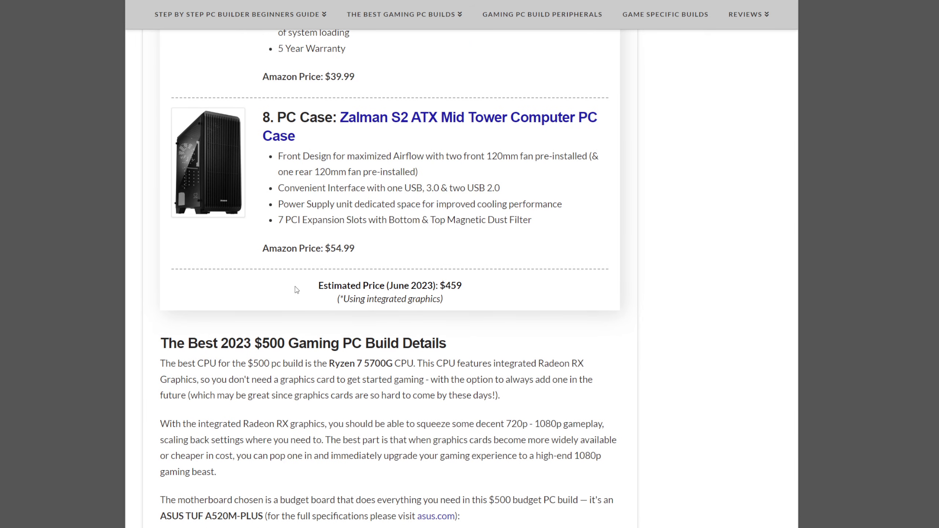
left_click_drag(319, 285, 439, 299)
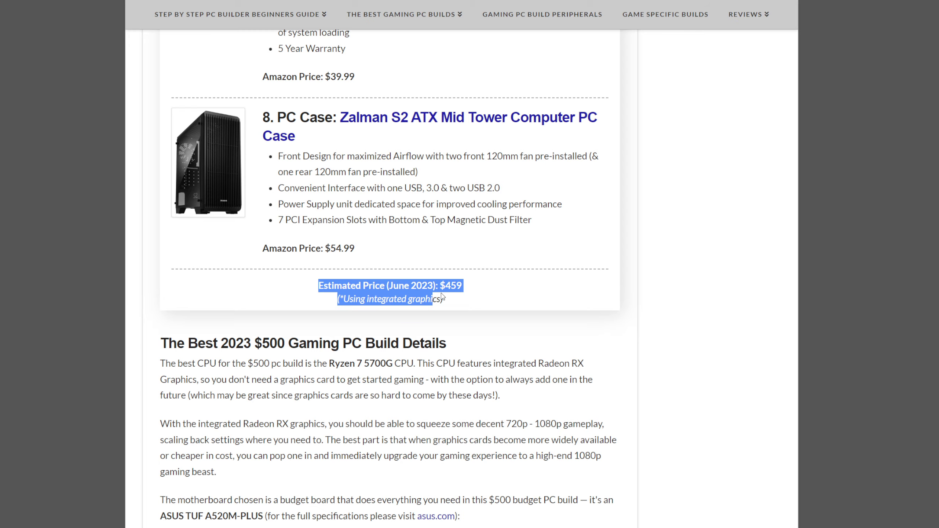
mouse_move(470, 263)
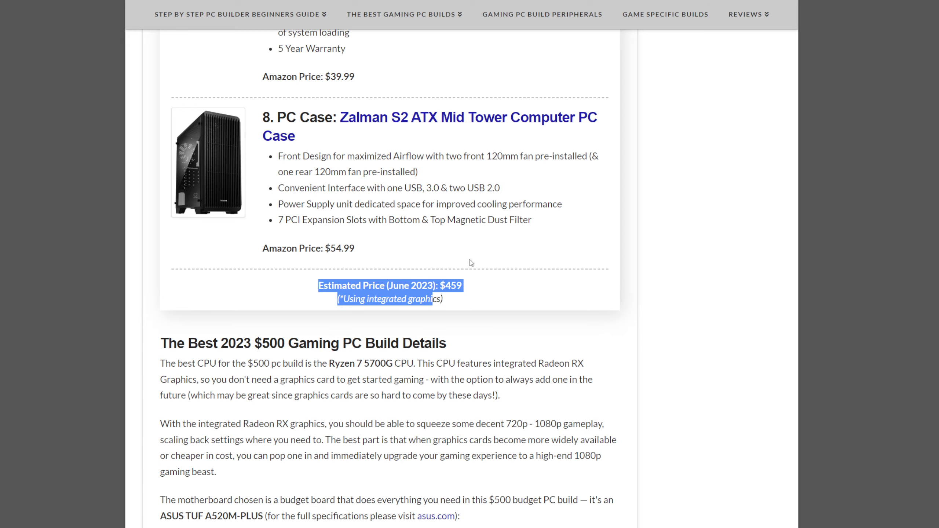
Step: Scroll to the Graphics Card Upgrade: MSI Radeon RX 6500 XT MECH at $185.99
scroll("down", 3)
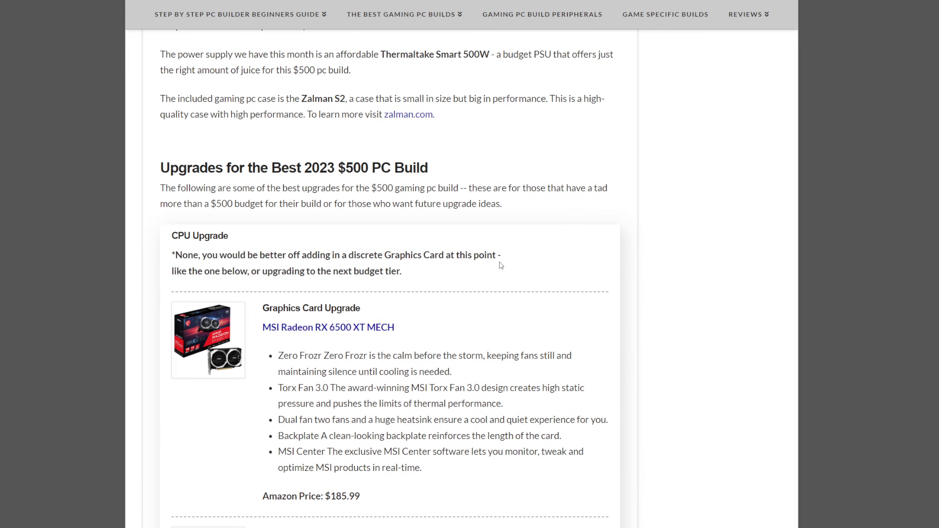
scroll("down", 3)
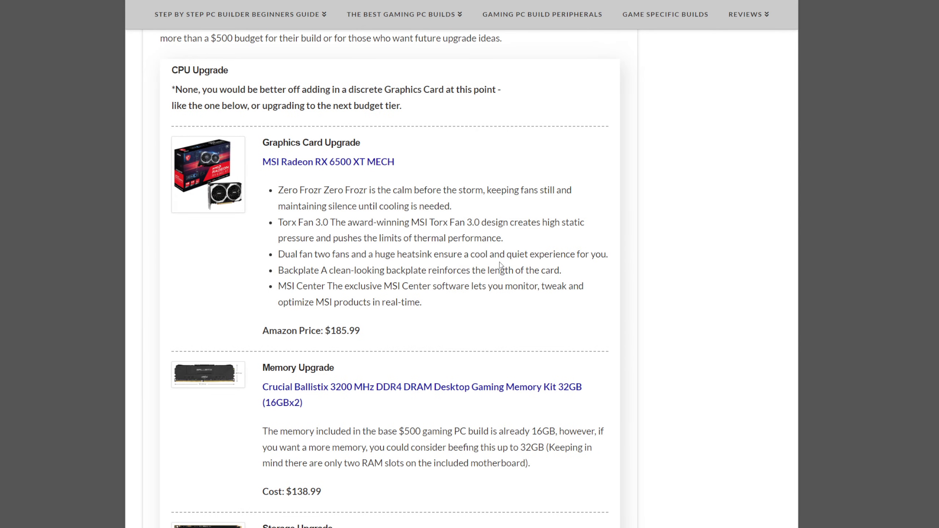
scroll("up", 3)
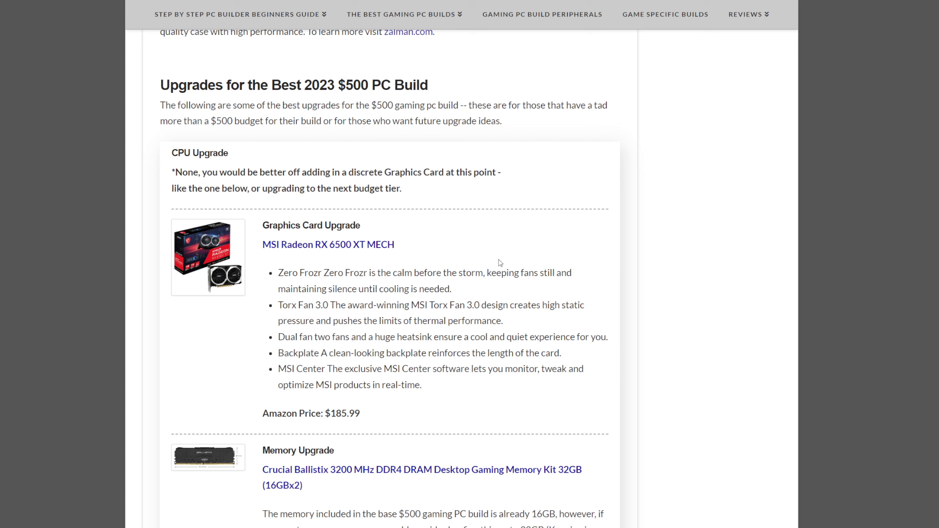
mouse_move(196, 362)
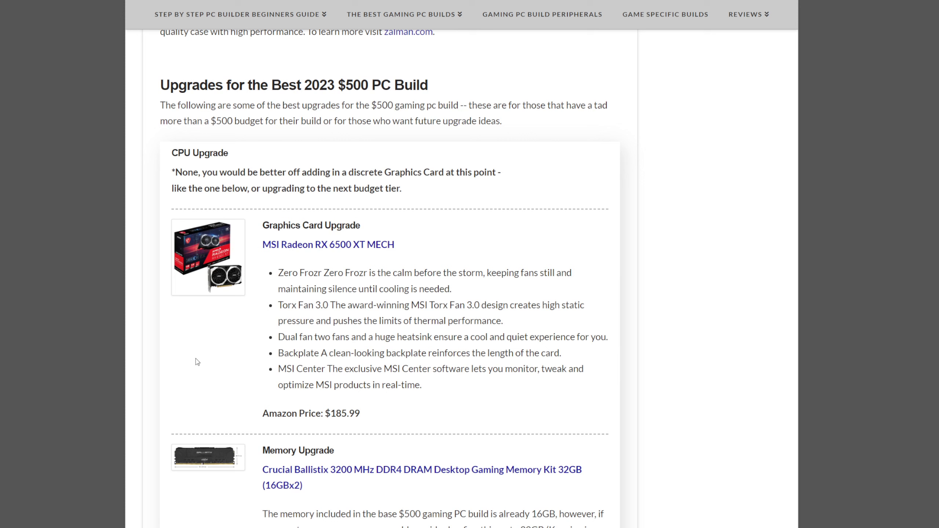
mouse_move(212, 339)
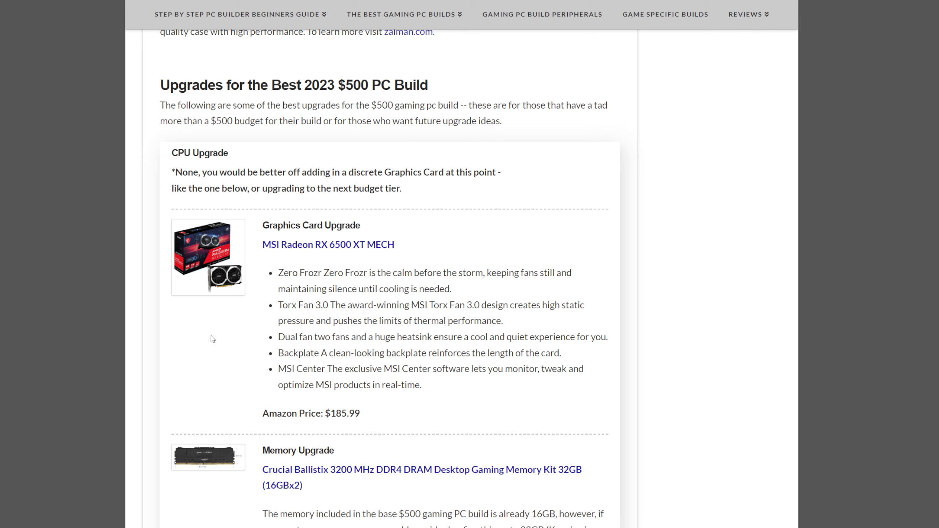
mouse_move(213, 338)
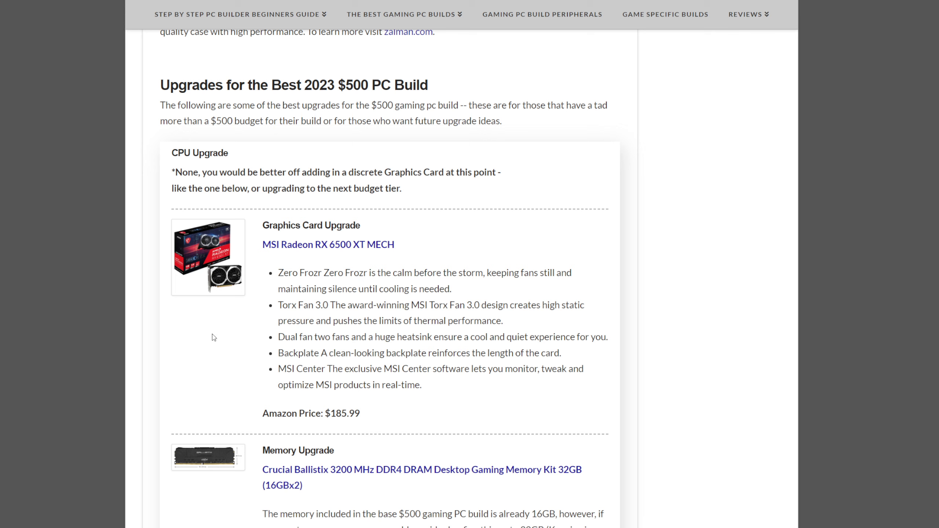
mouse_move(215, 334)
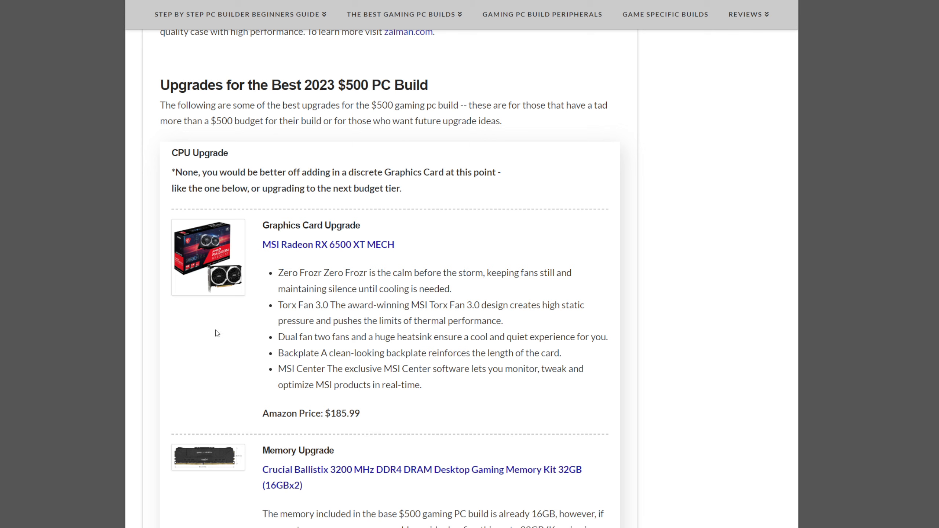
mouse_move(116, 319)
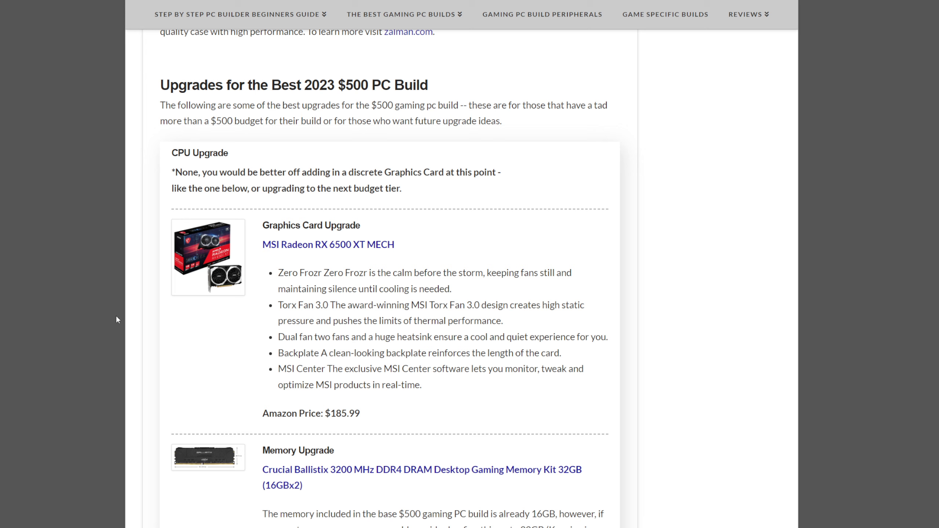
mouse_move(119, 318)
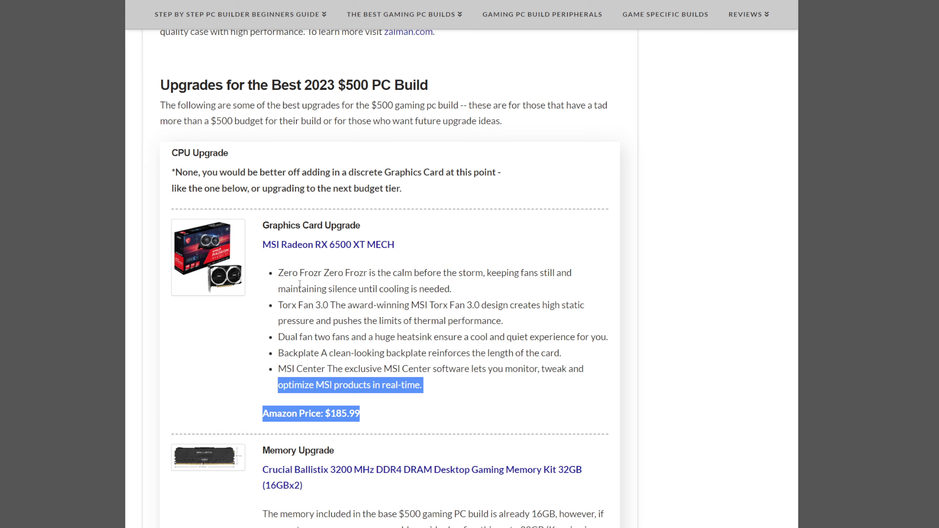
Step: Highlight the Crucial Ballistix 32GB memory upgrade description and its $138.99 cost
scroll("down", 3)
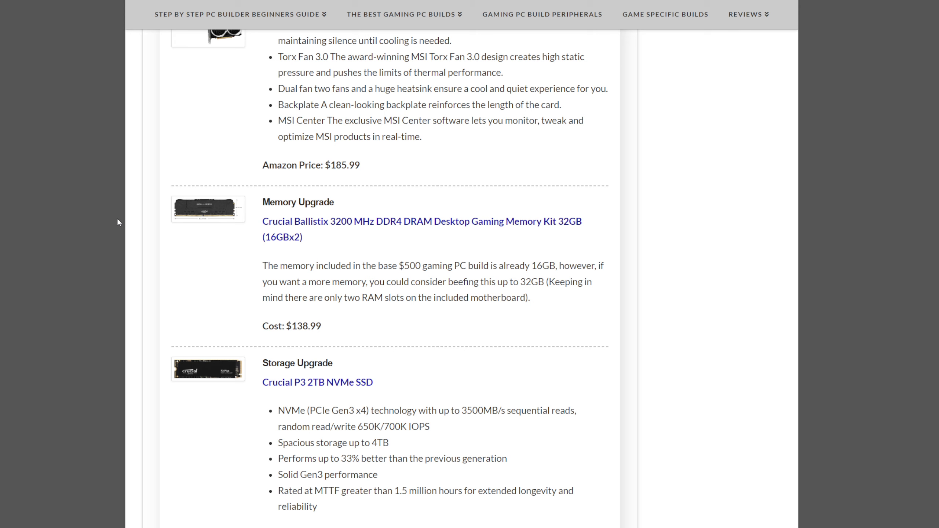
mouse_move(445, 259)
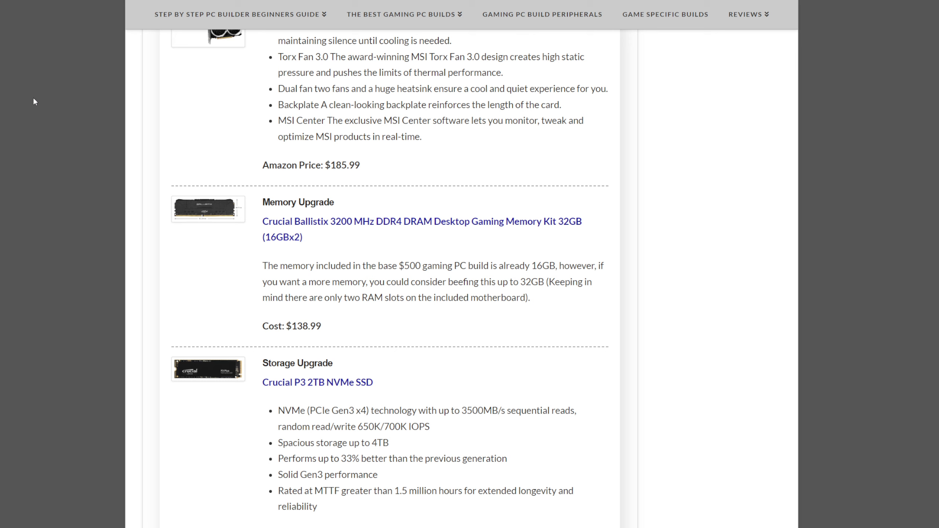
left_click_drag(316, 265, 320, 326)
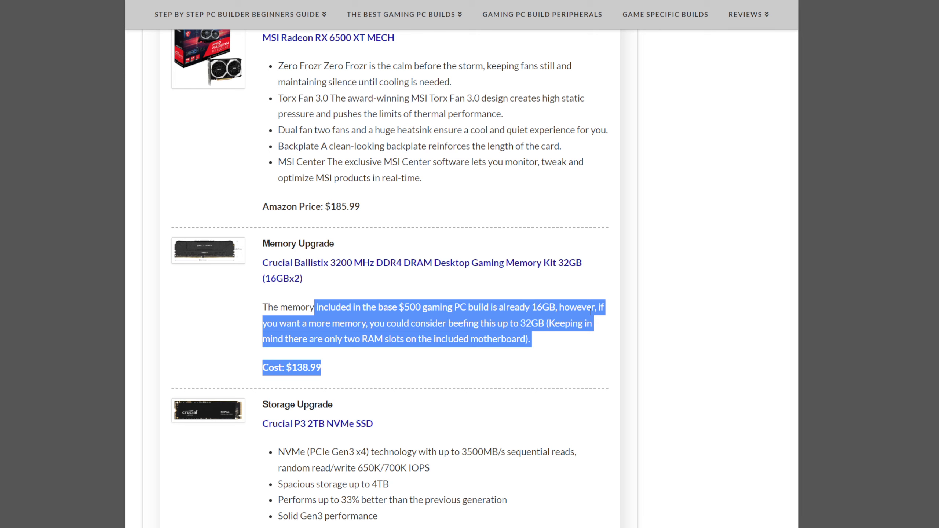
Step: Scroll to the Crucial P3 2TB NVMe SSD storage upgrade at $104.99
scroll("down", 3)
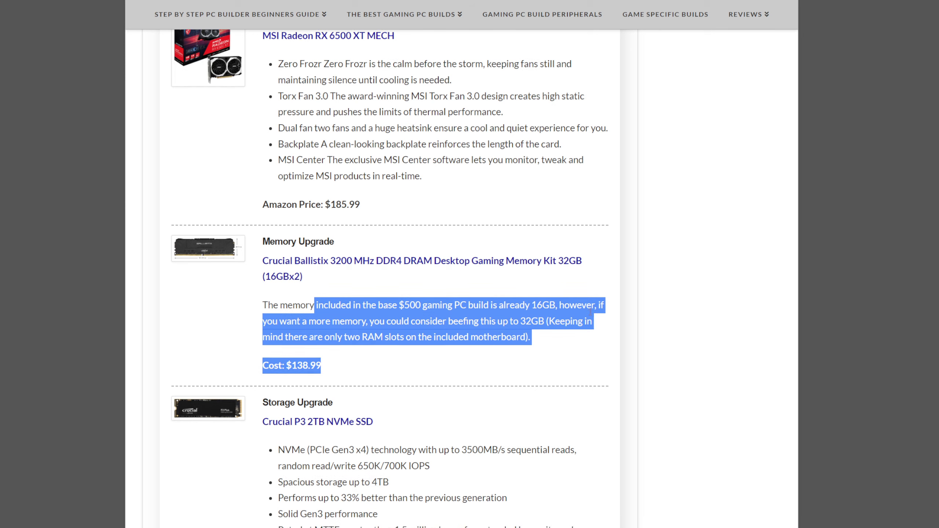
scroll("down", 3)
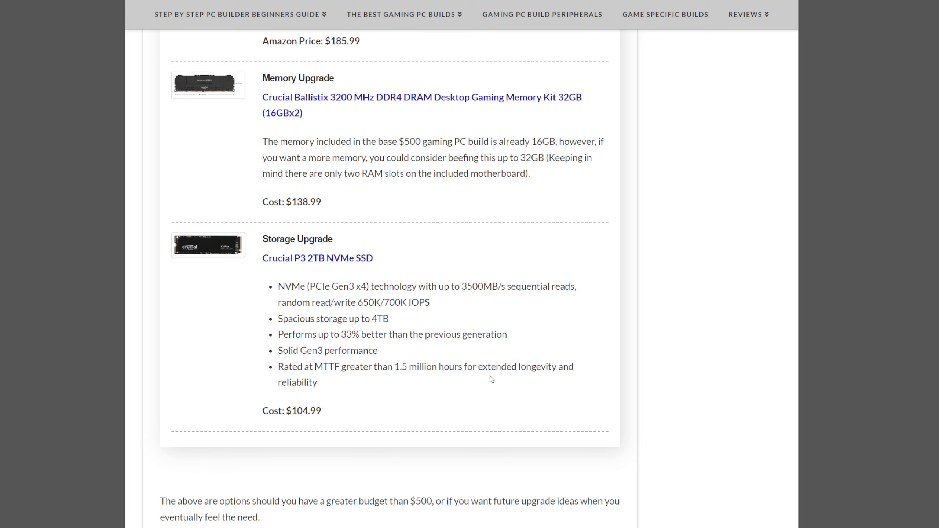
mouse_move(490, 367)
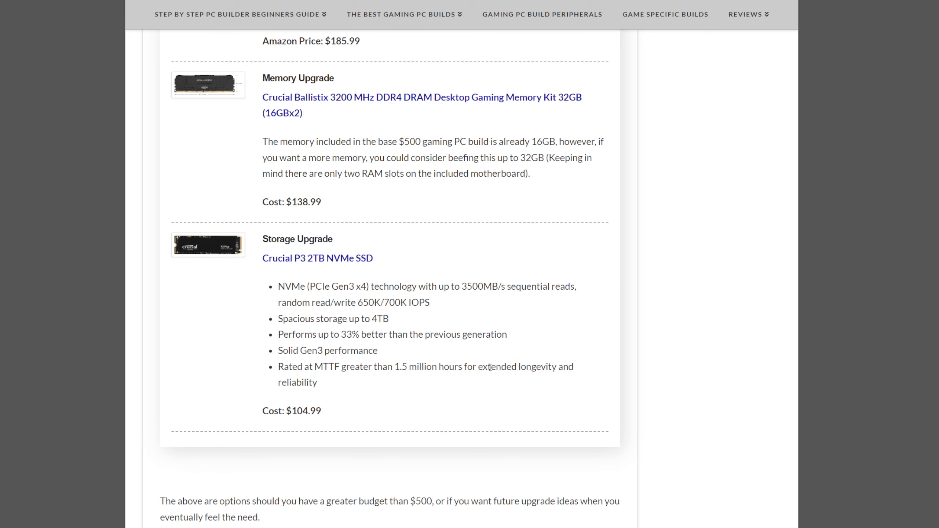
mouse_move(162, 309)
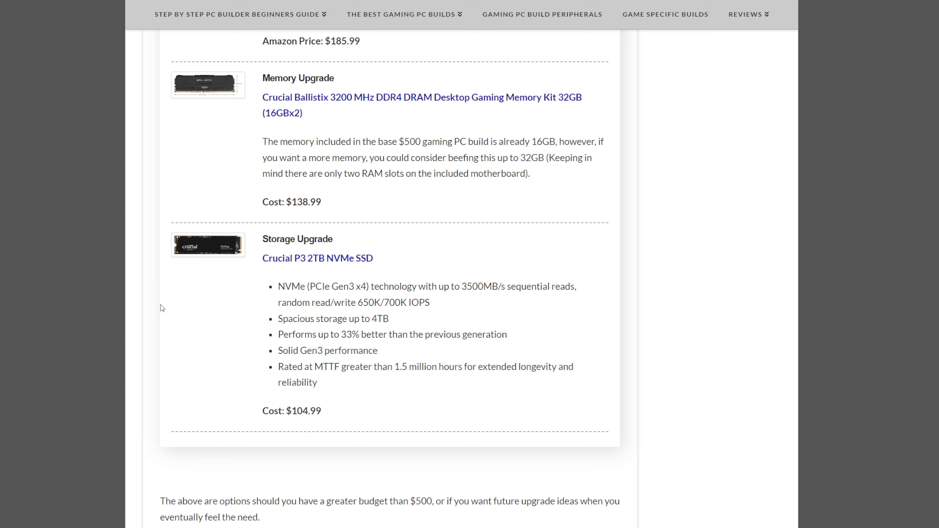
mouse_move(149, 333)
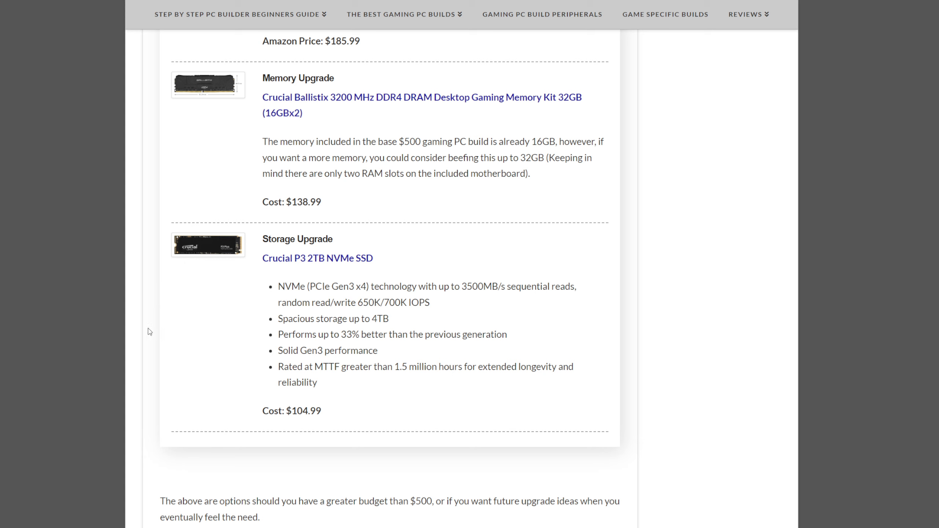
mouse_move(180, 315)
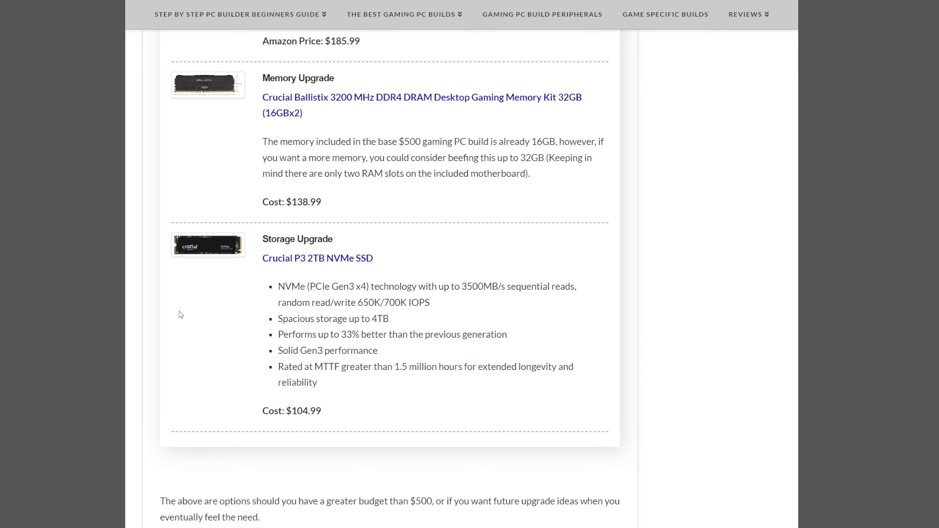
mouse_move(186, 311)
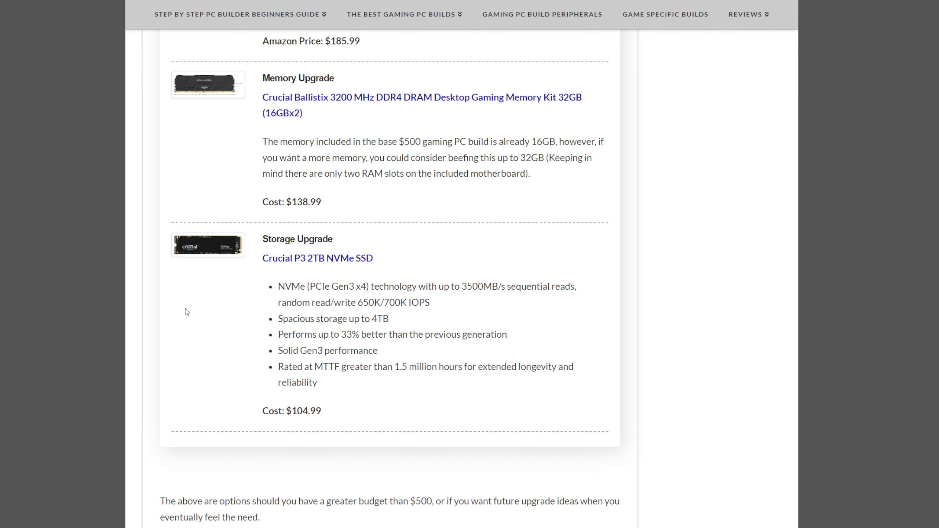
Step: Scroll to the article introduction just above the AMD Ryzen 7 5700G CPU entry
scroll("down", 3)
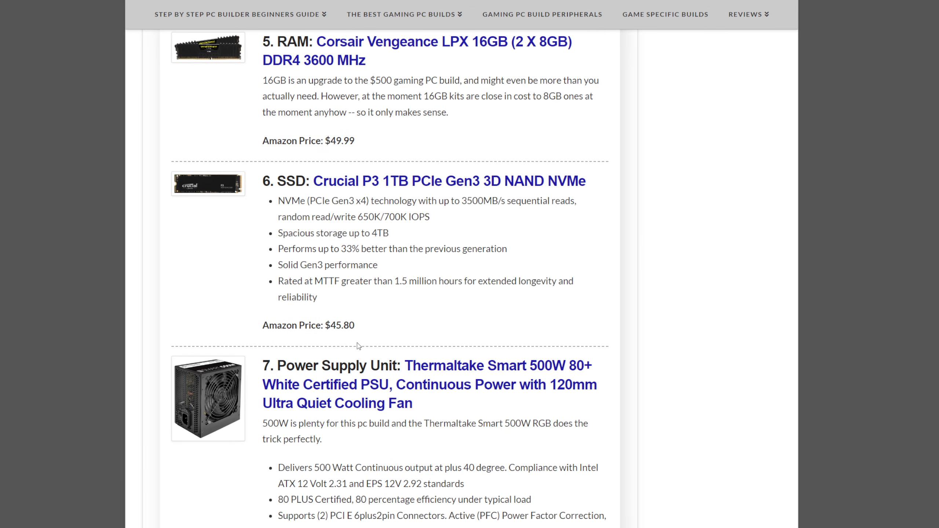
mouse_move(206, 237)
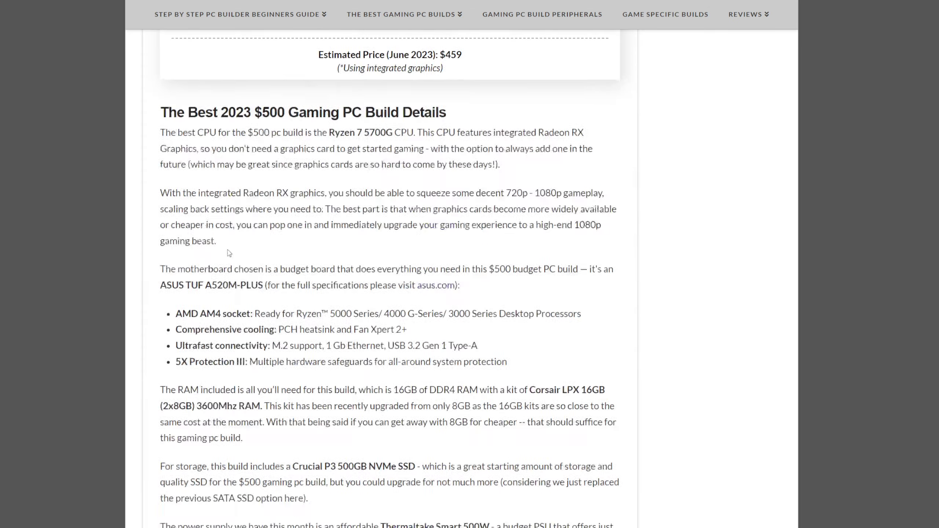
scroll("down", 3)
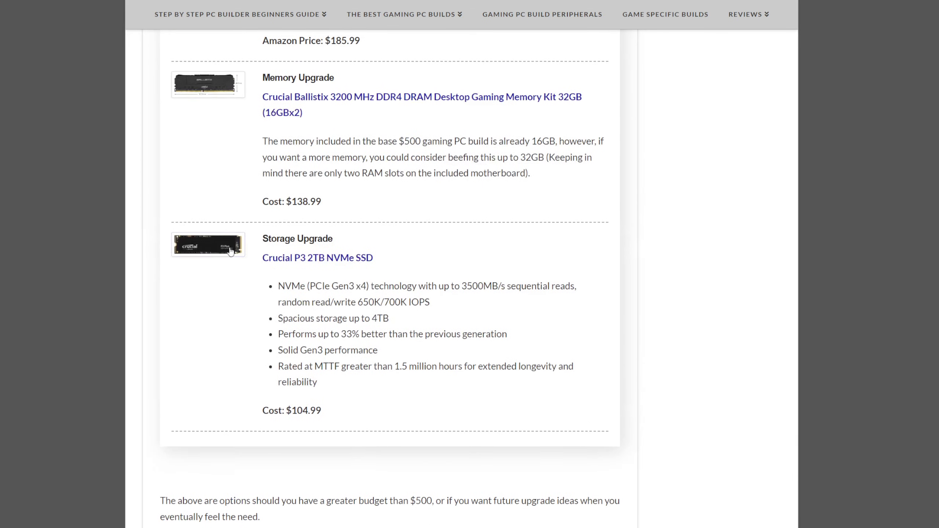
scroll("down", 3)
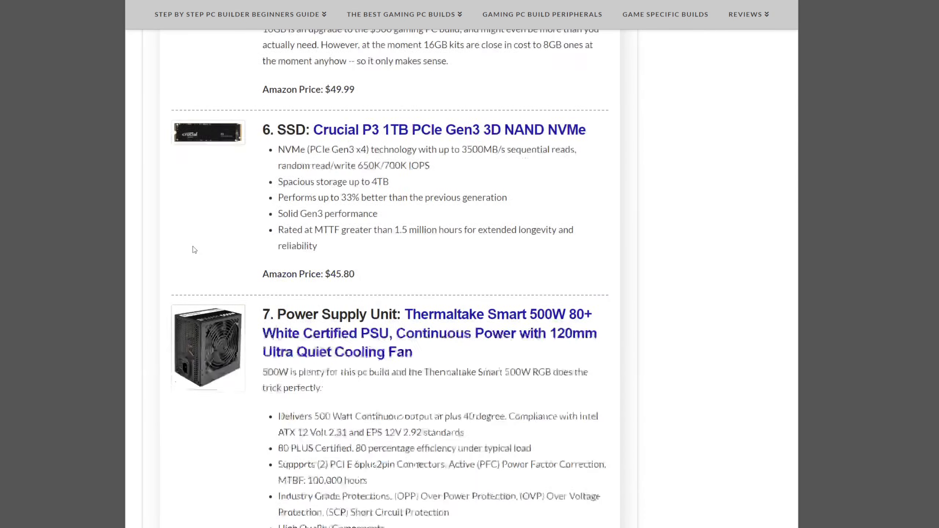
scroll("up", 3)
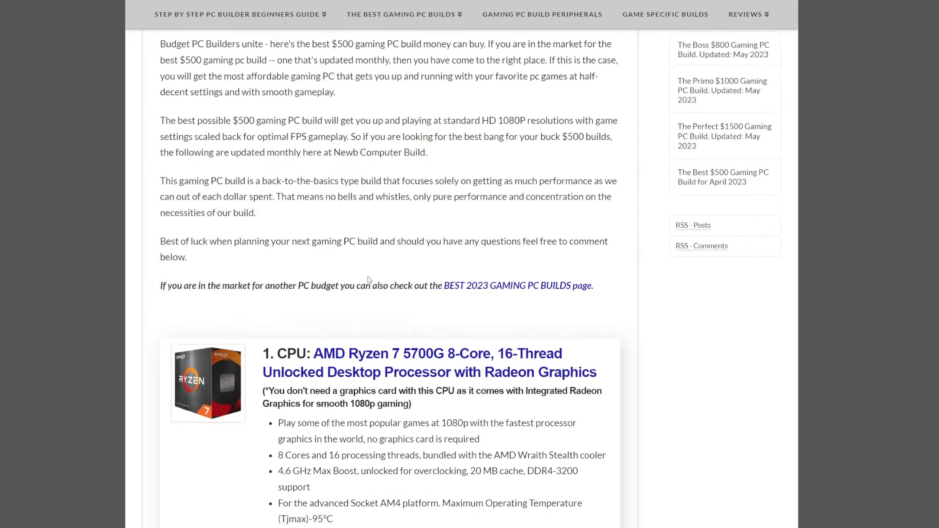